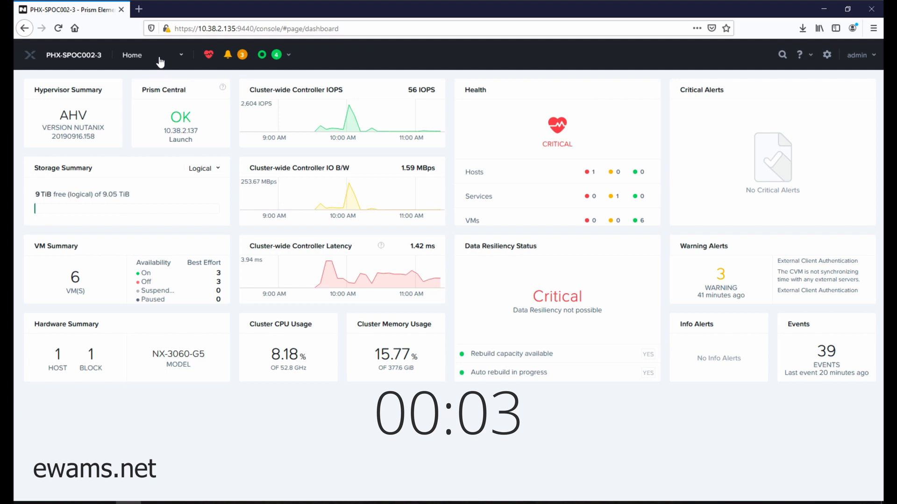
# Step: Switch from the cluster dashboard to Settings through the Home dropdown
pyautogui.click(181, 54)
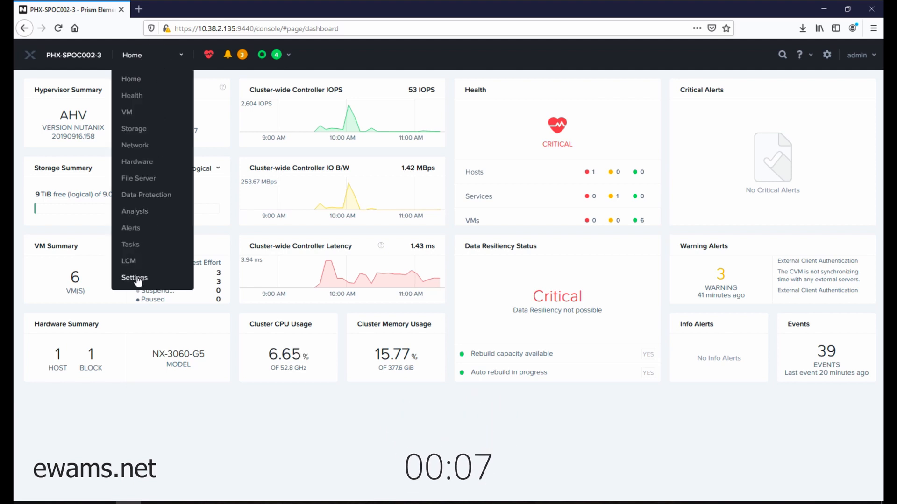
pyautogui.click(134, 277)
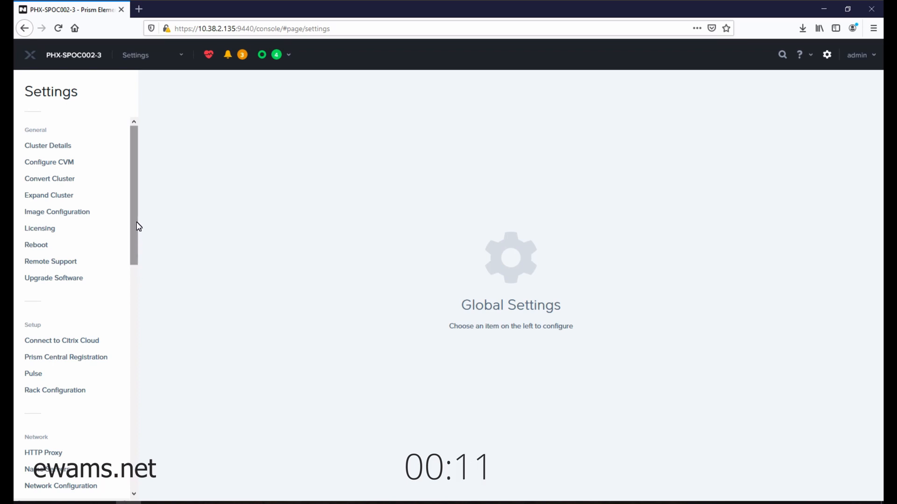
pyautogui.moveTo(57, 211)
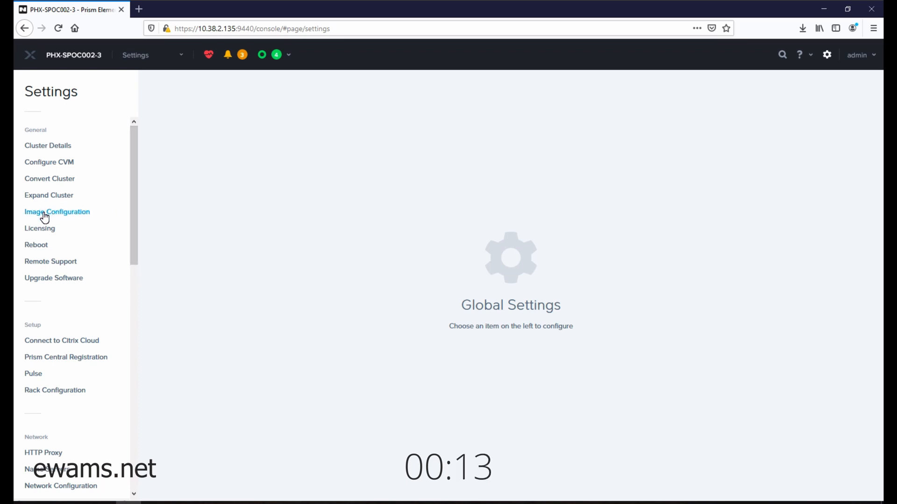
# Step: Open Image Configuration and start a new image with + Upload Image
pyautogui.click(57, 212)
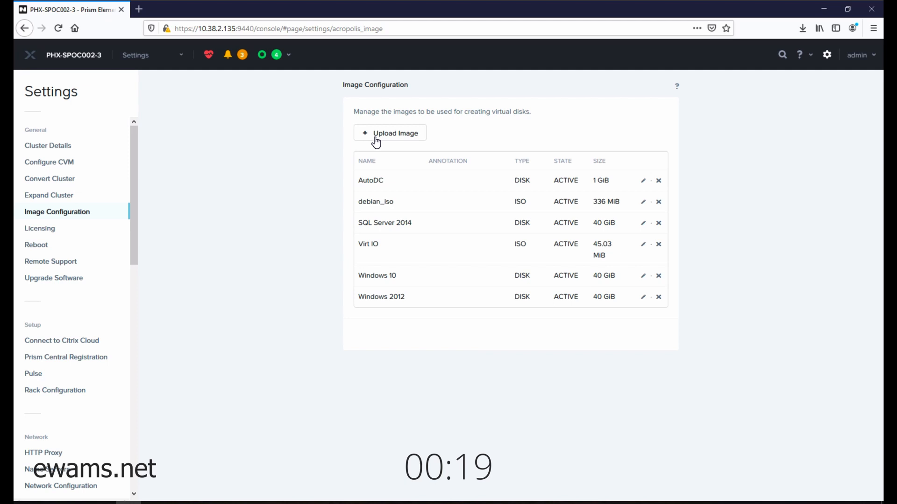
pyautogui.click(391, 132)
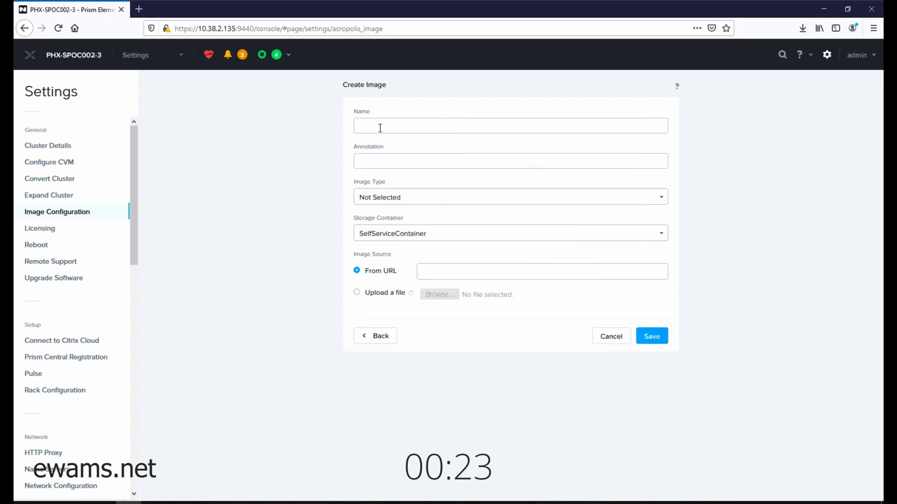
# Step: Name the image debian_11_qcow, type DISK, in the Images storage container
pyautogui.write('d')
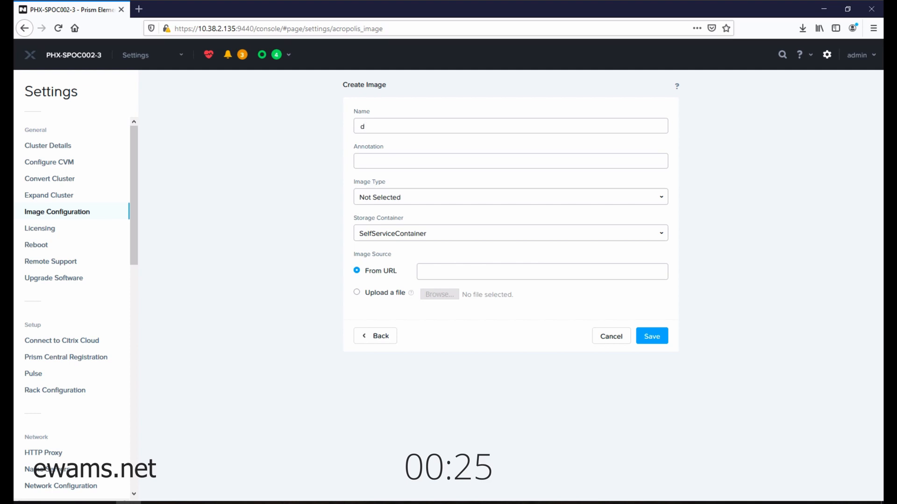
pyautogui.write('ebian_1')
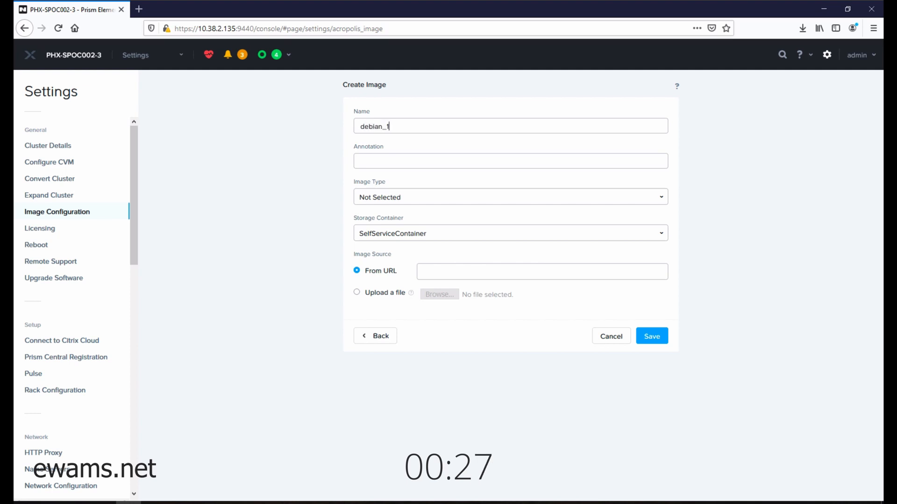
pyautogui.write('1_qcow')
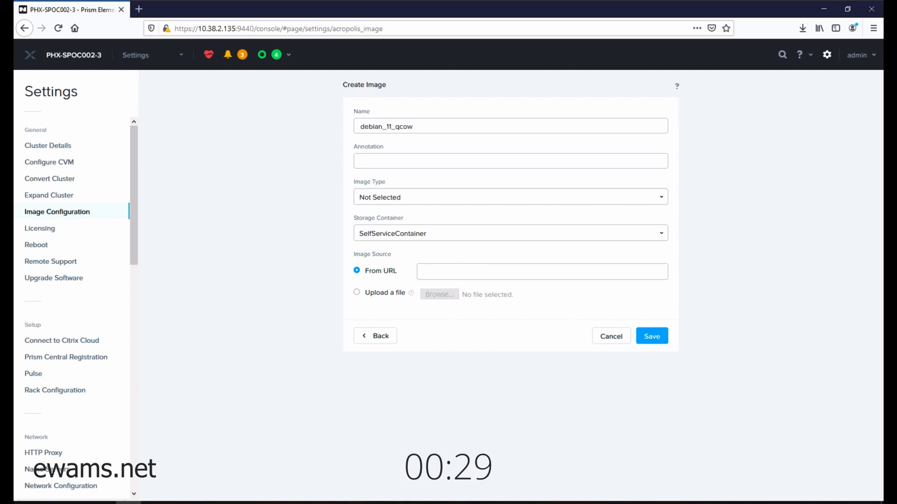
pyautogui.click(509, 197)
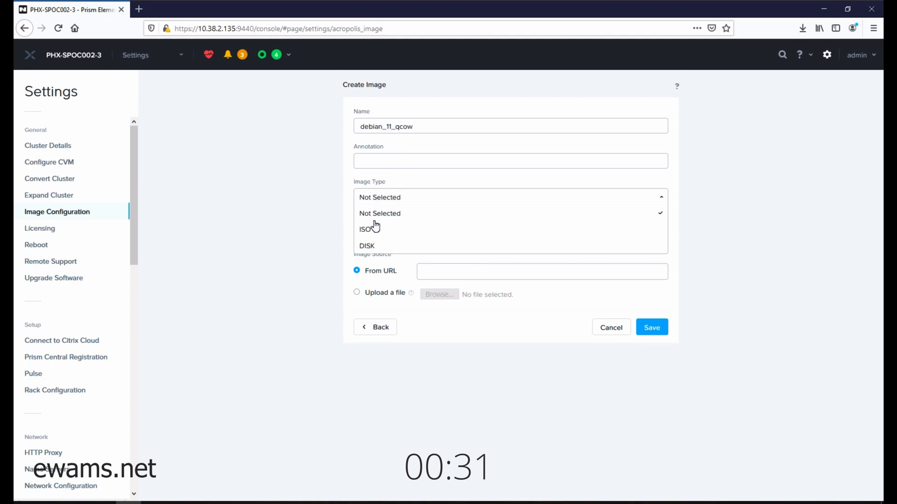
pyautogui.click(366, 246)
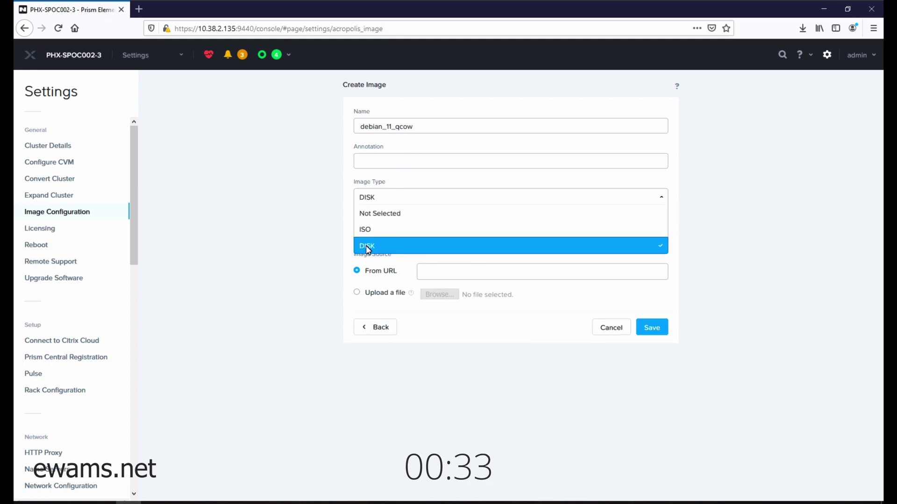
pyautogui.click(367, 246)
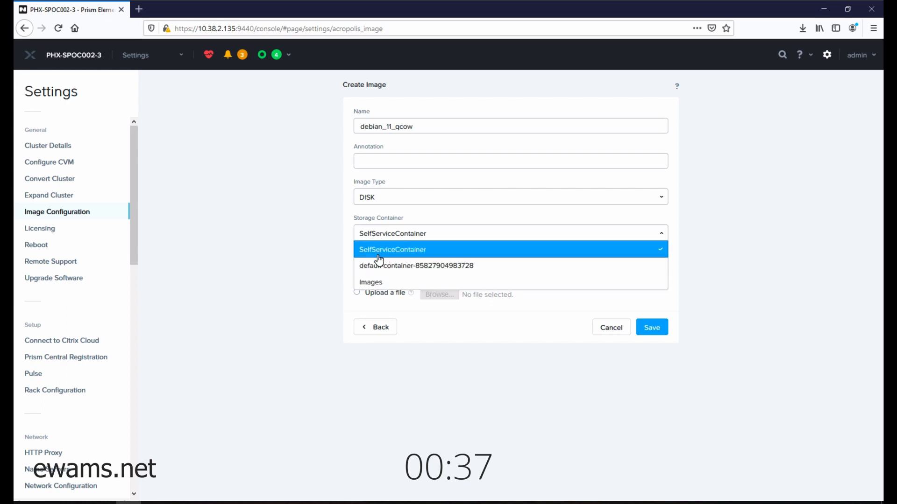
pyautogui.click(371, 282)
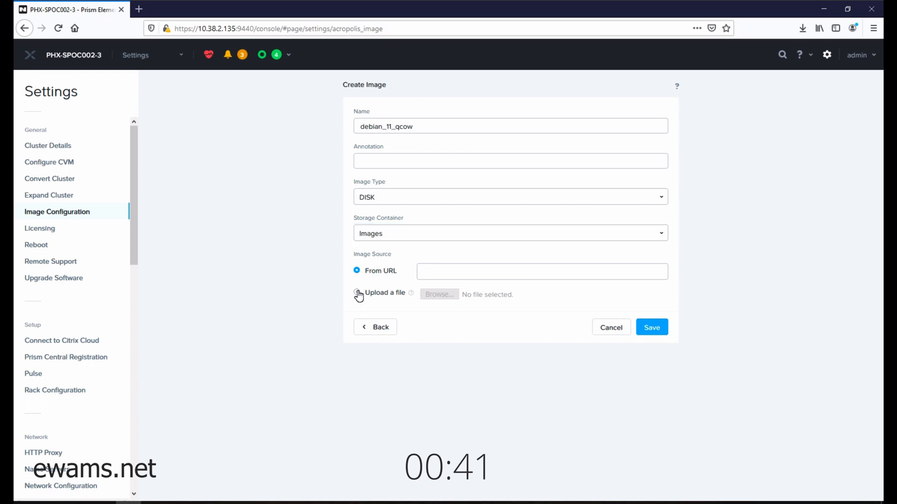
# Step: Set the source to Upload a file and pick the local debian-11 qcow2 file
pyautogui.click(356, 292)
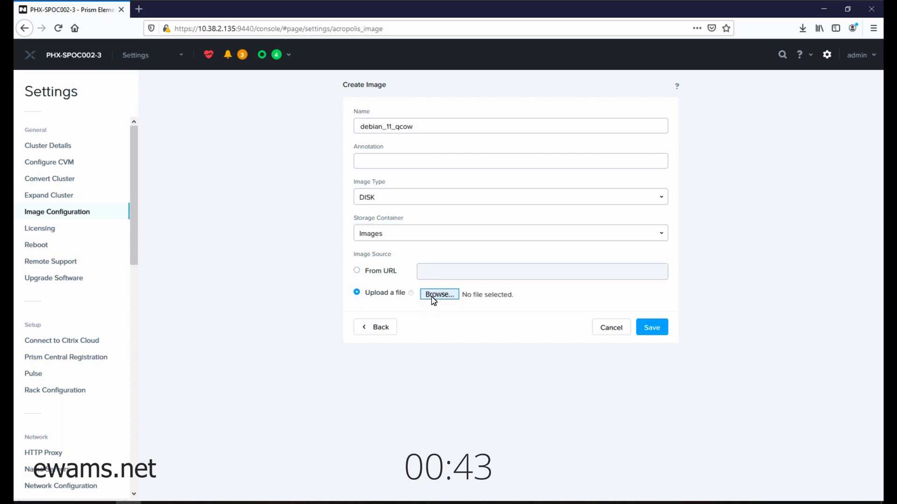
pyautogui.click(439, 295)
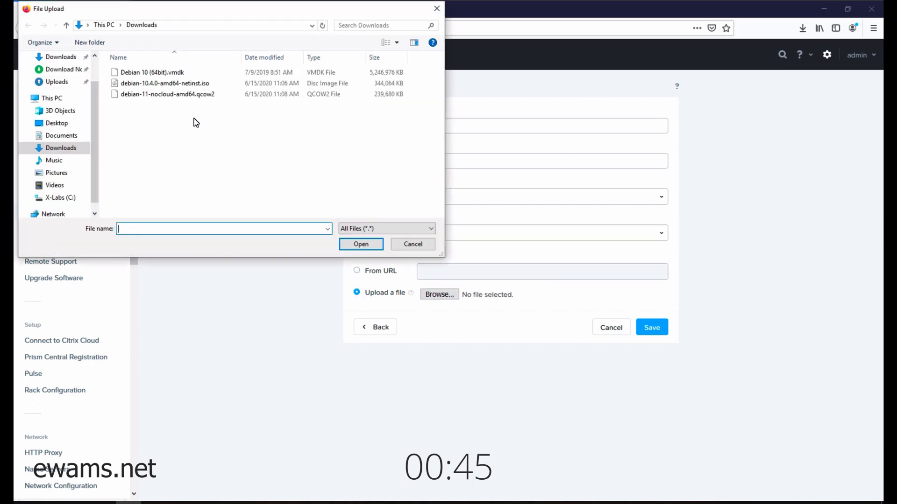
pyautogui.click(168, 93)
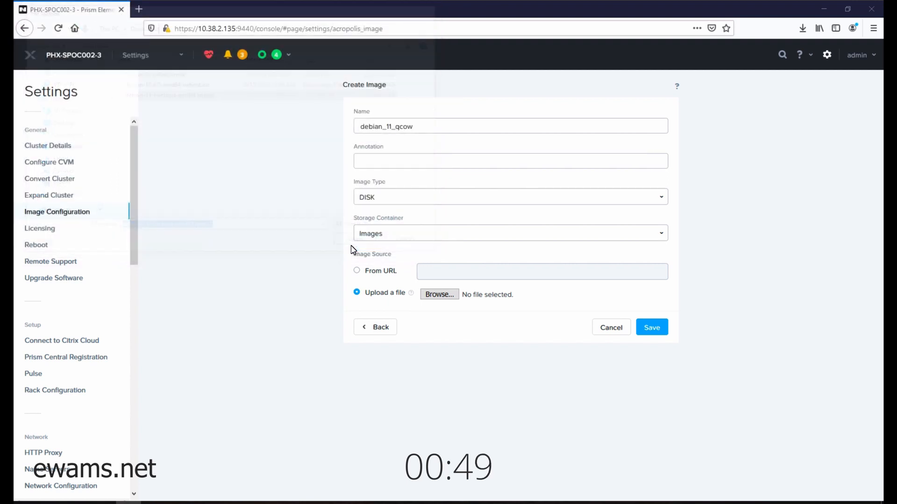
# Step: Attach the debian-11 qcow2 file and save debian_11_qcow as a DISK image
pyautogui.click(438, 293)
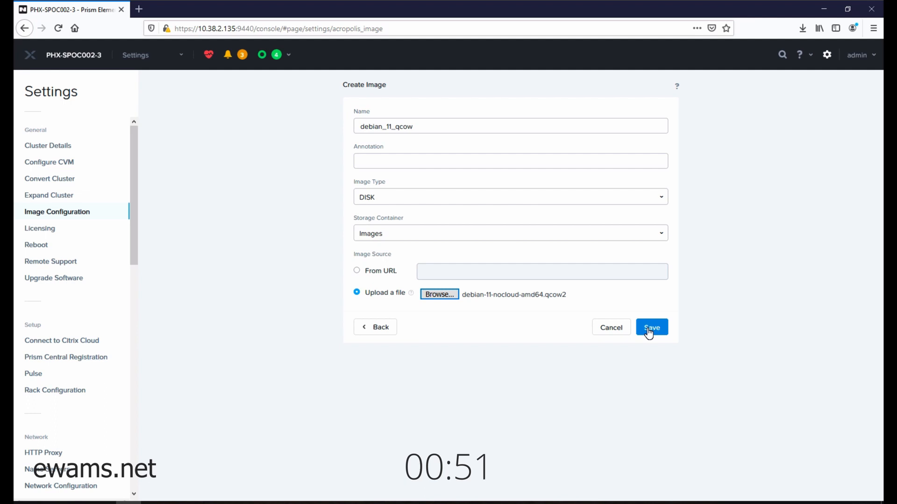
pyautogui.click(652, 327)
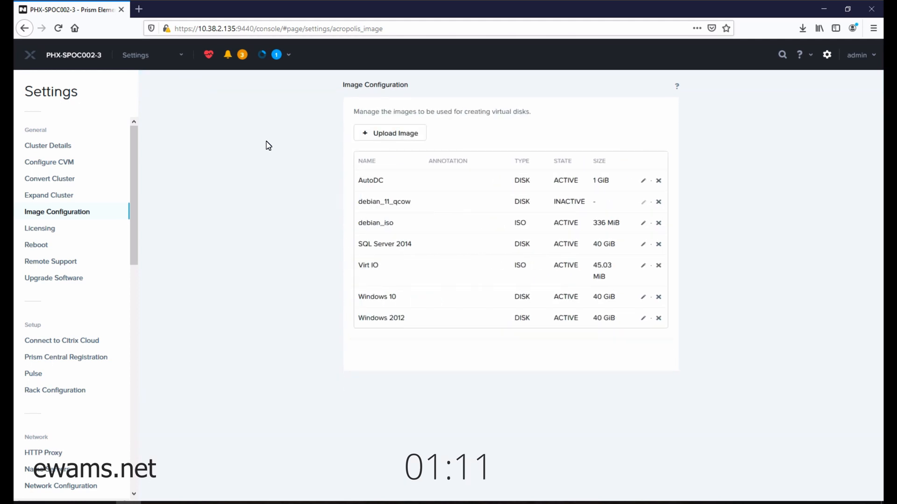
pyautogui.moveTo(339, 207)
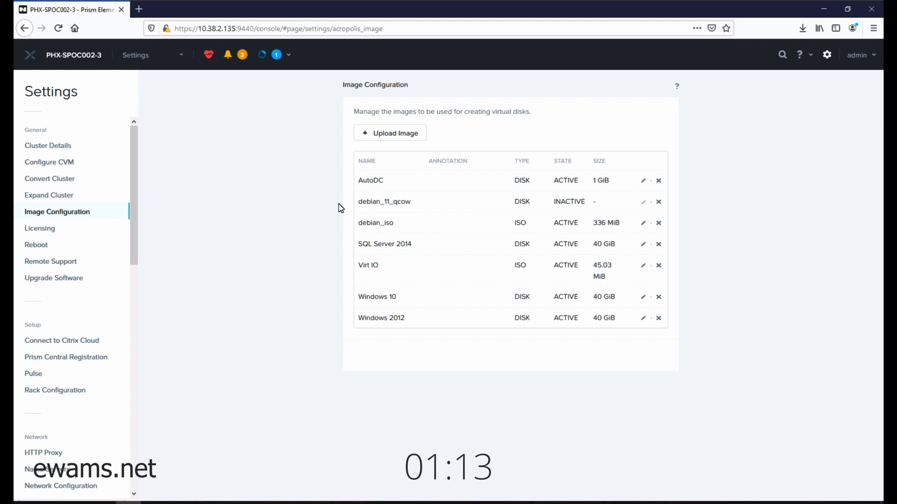
pyautogui.doubleClick(384, 201)
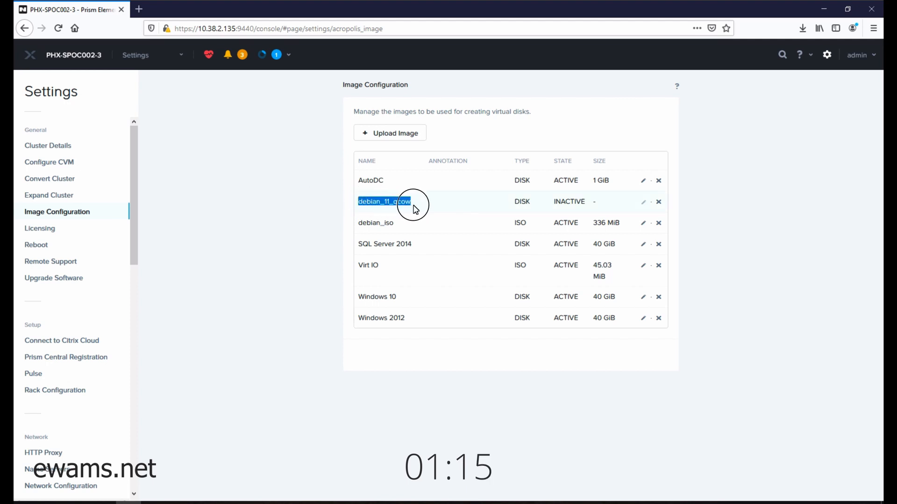